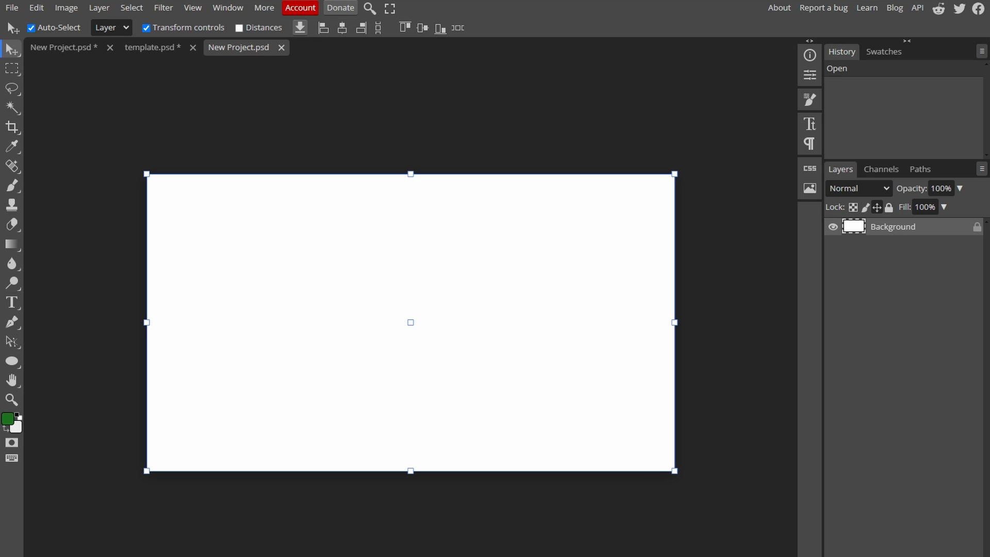
mouse_move(518, 316)
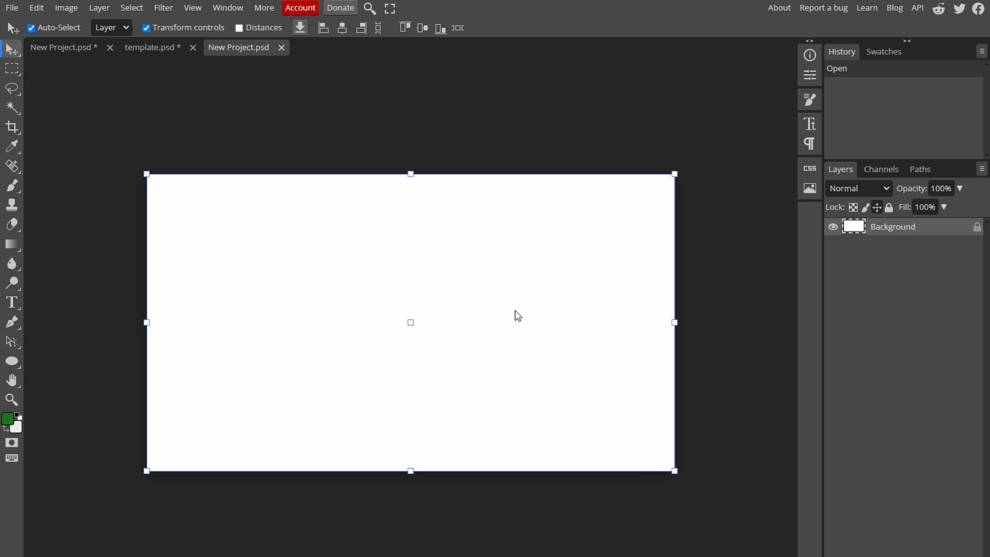
mouse_move(561, 269)
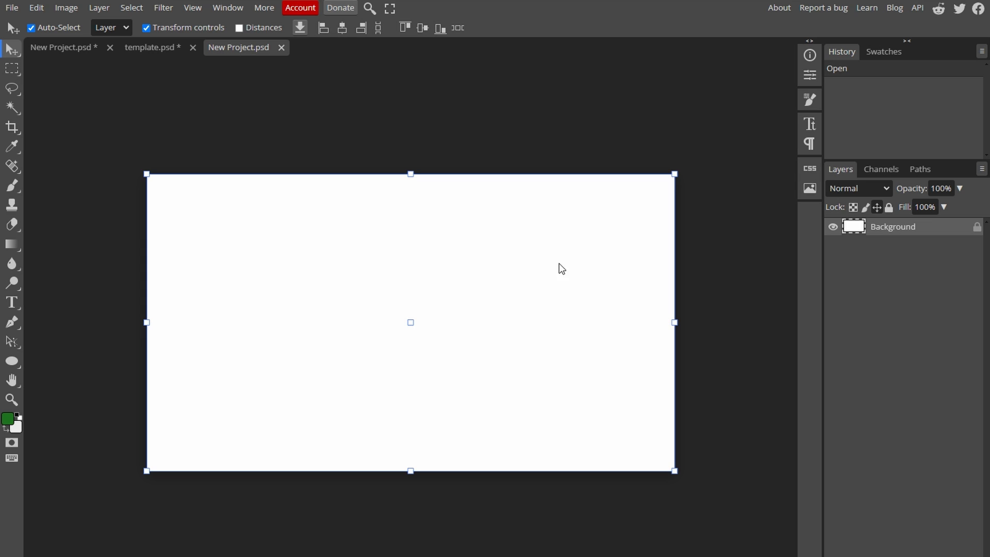
mouse_move(379, 177)
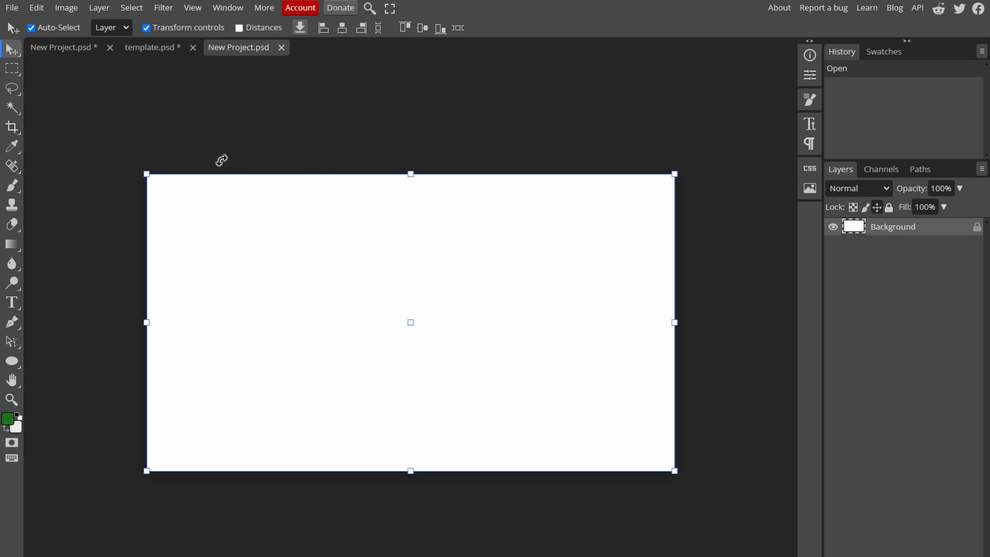
mouse_move(50, 145)
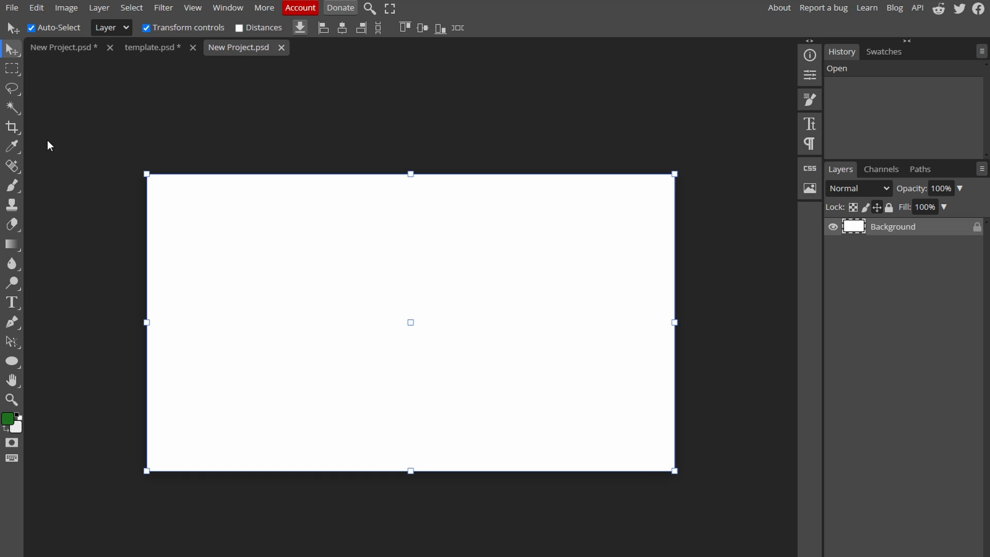
Select the Rectangle shape tool and set its fill type to none.
click(12, 361)
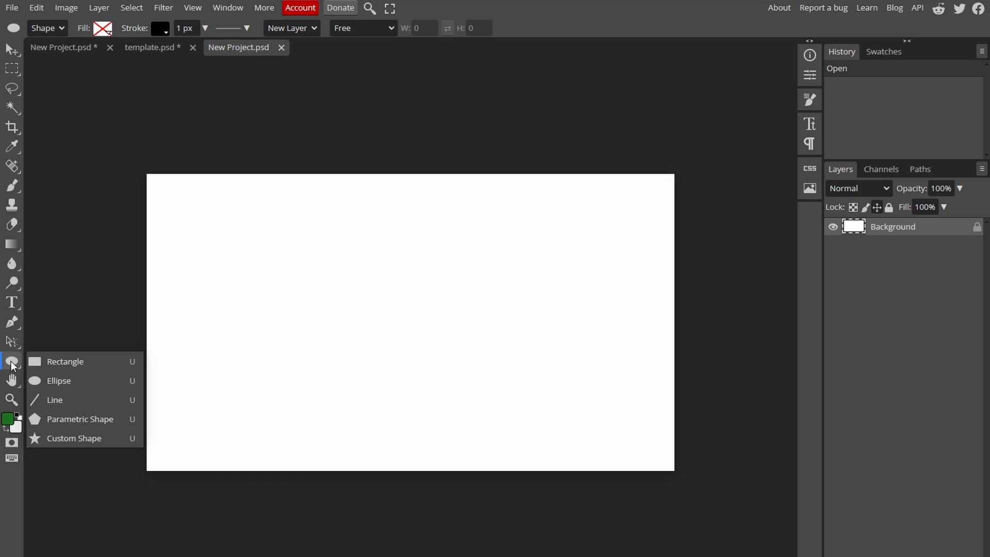
mouse_move(14, 362)
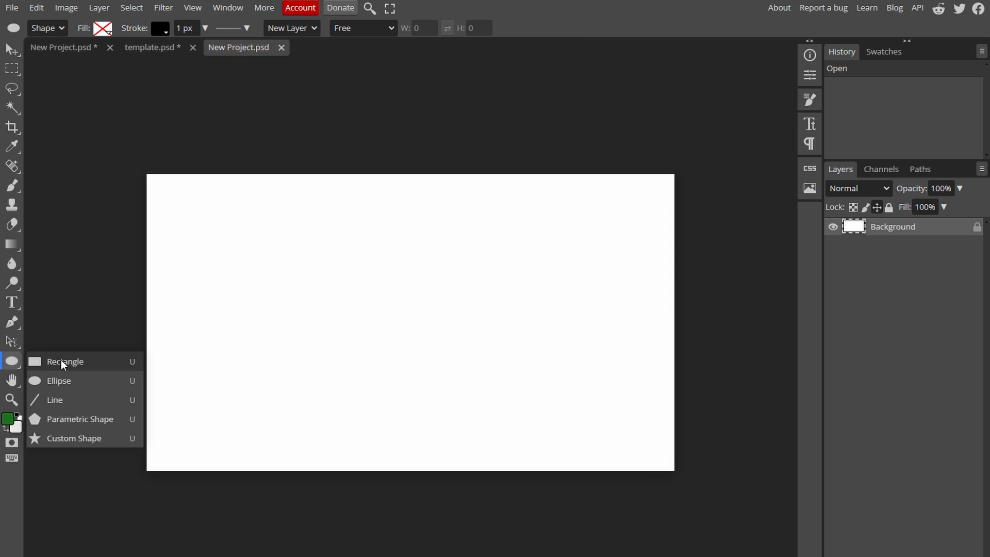
click(64, 361)
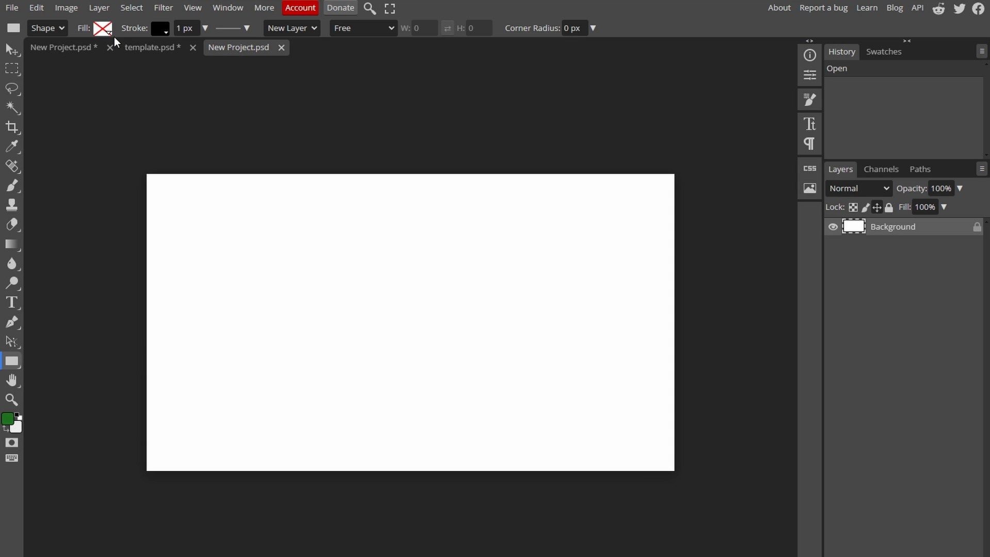
click(102, 28)
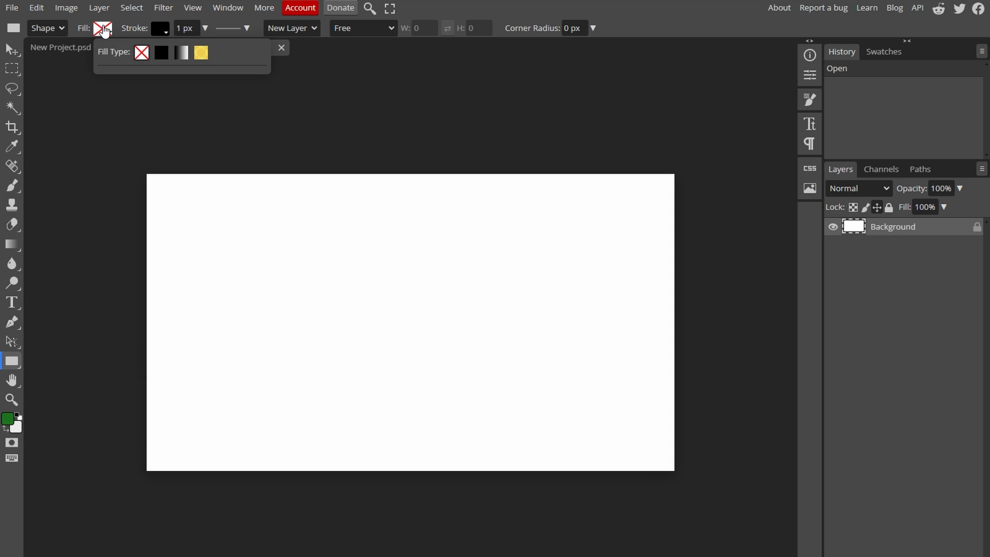
click(161, 53)
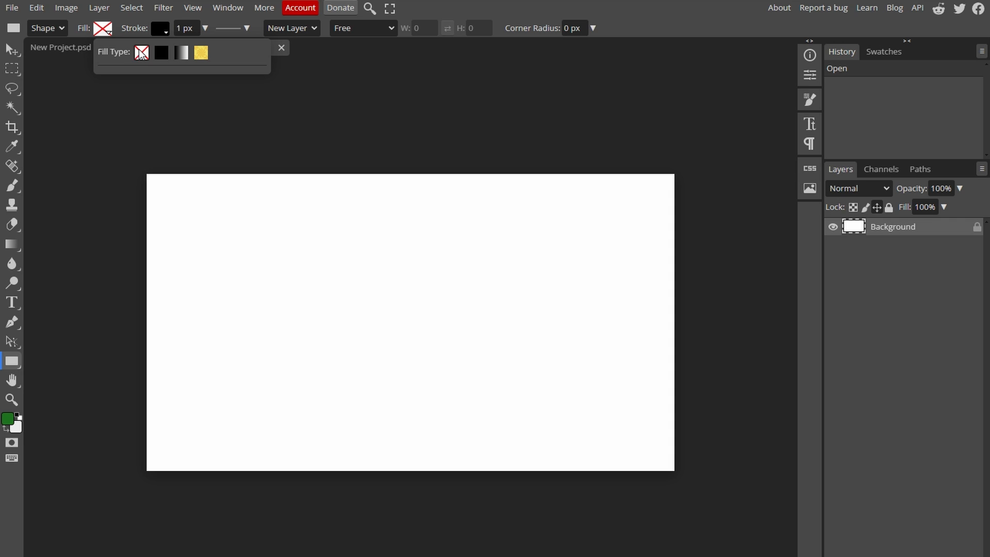
Set a red stroke, widen it, and give the rectangle a 3 px corner radius.
click(160, 29)
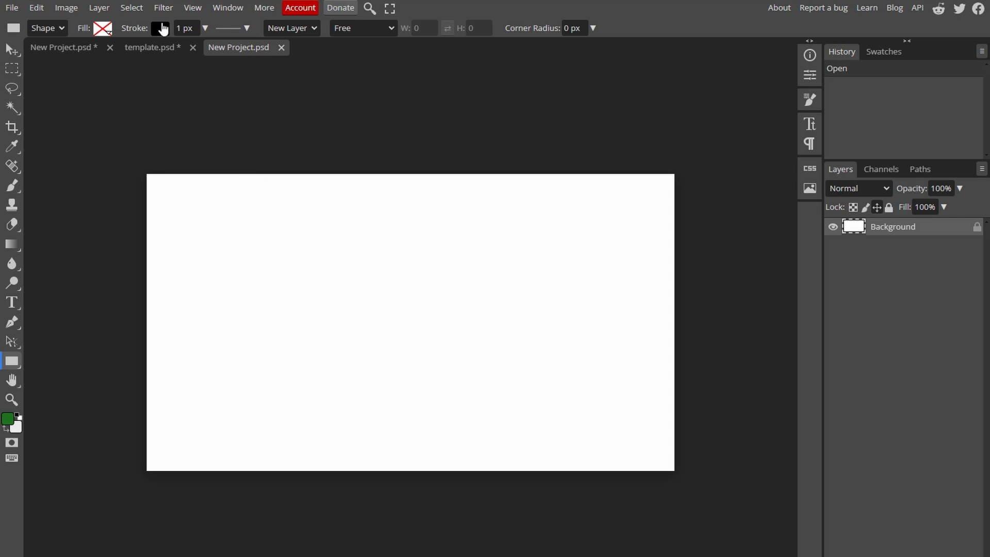
click(157, 28)
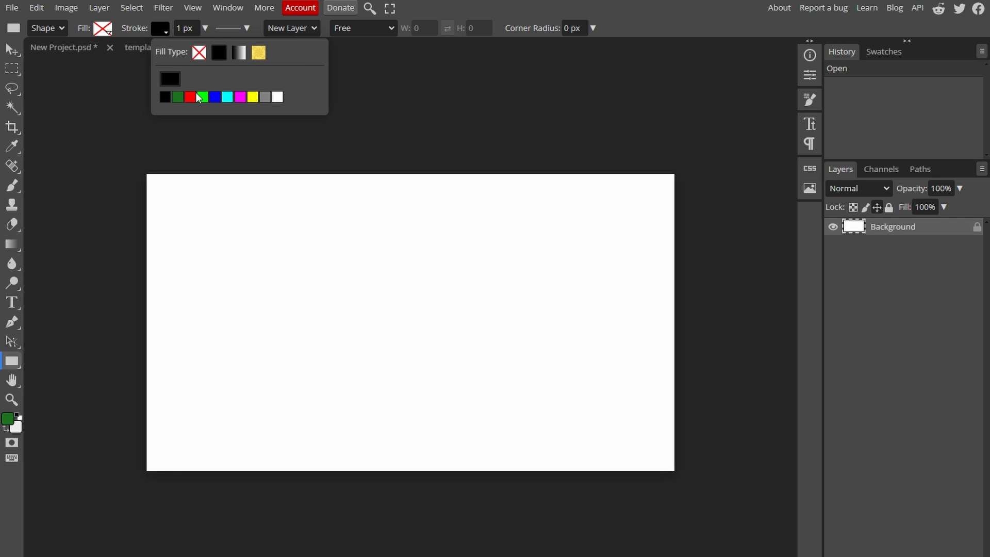
mouse_move(278, 98)
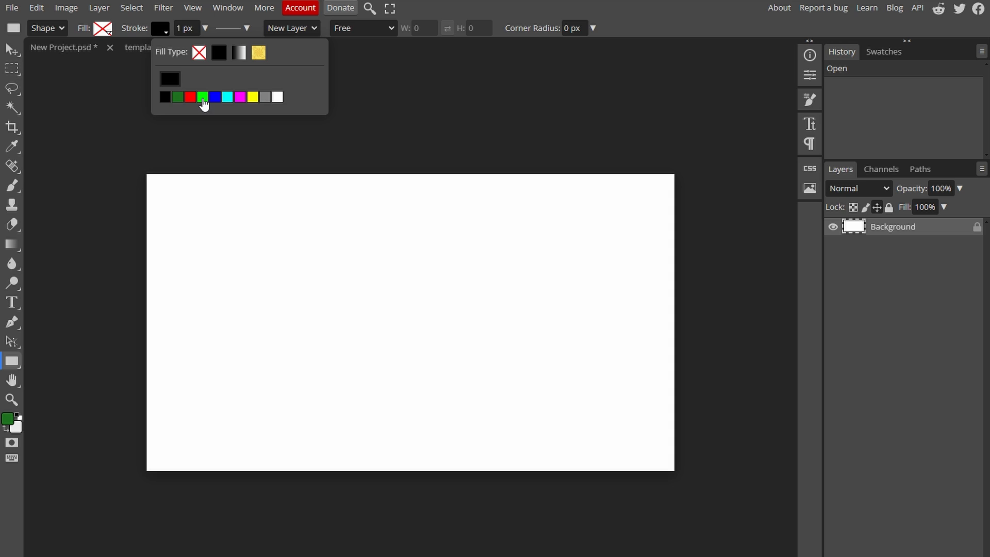
click(189, 97)
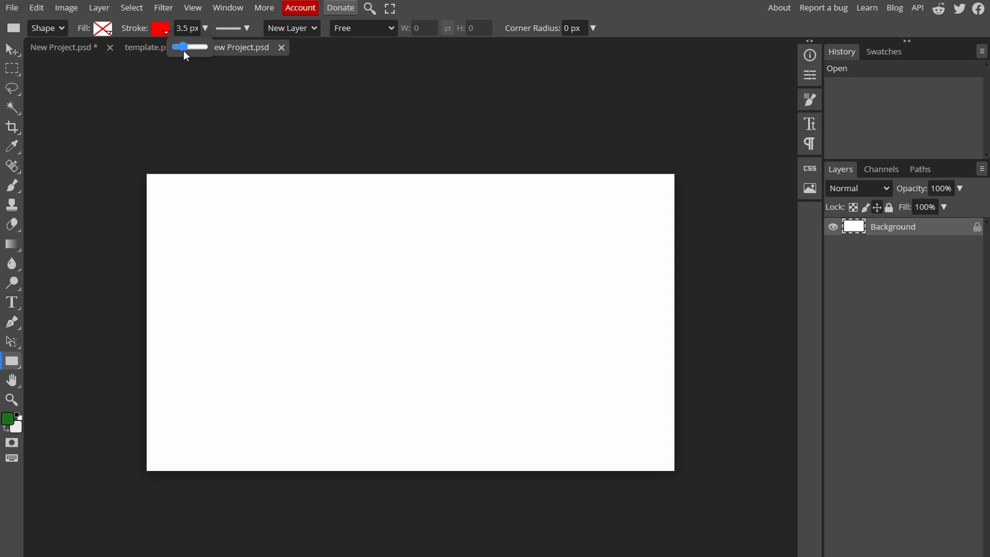
drag(182, 46, 190, 46)
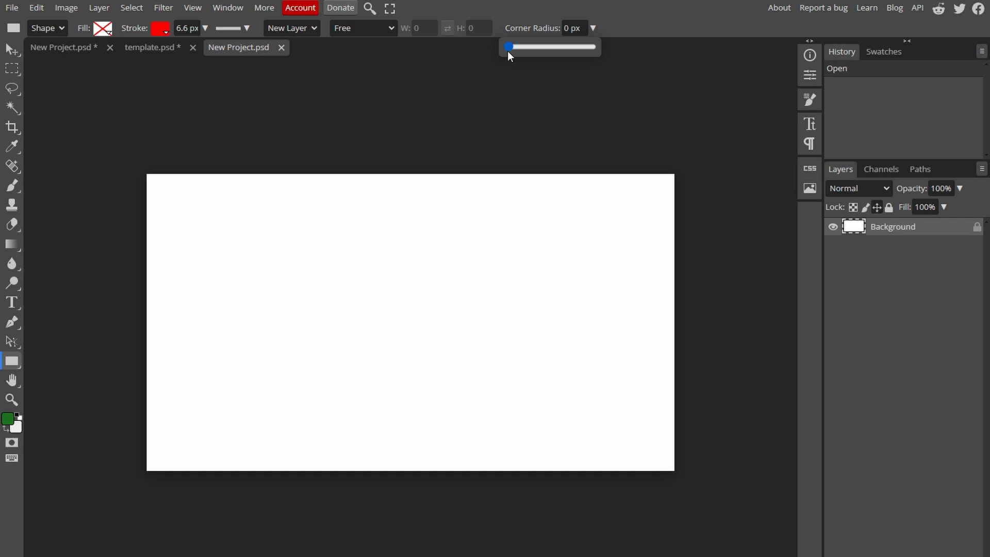
drag(509, 46, 512, 46)
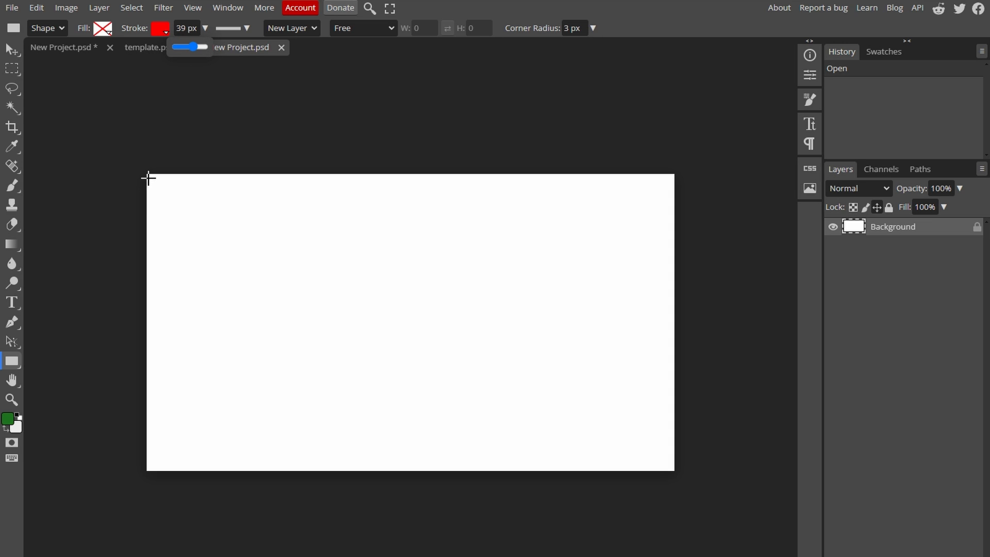
Draw the rectangle border across the whole canvas as Shape 1.
drag(149, 178, 660, 444)
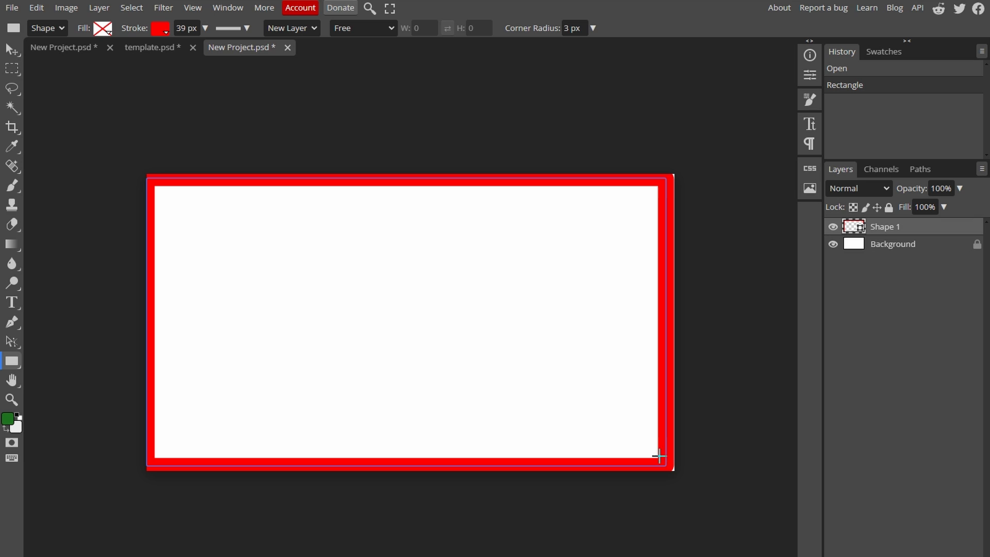
mouse_move(308, 220)
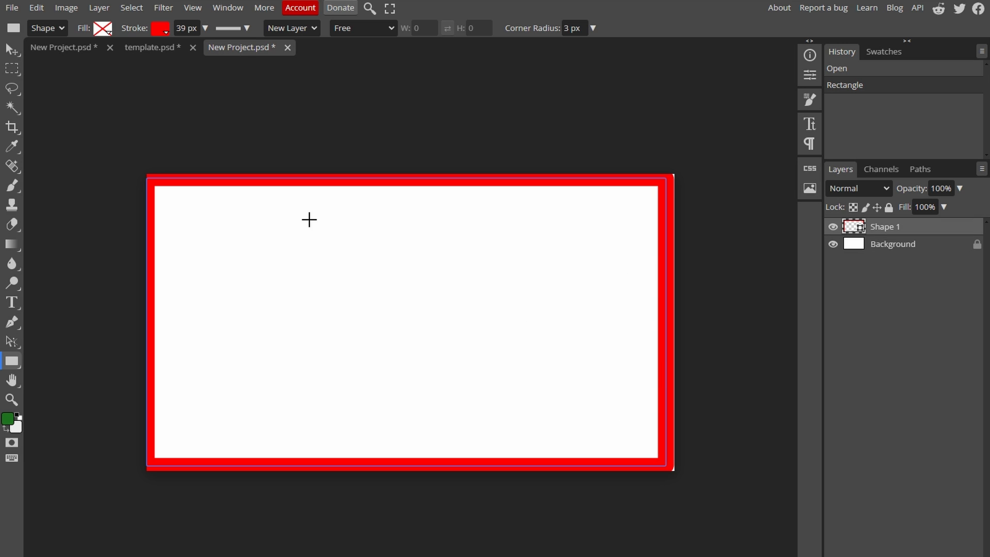
Thin the stroke to 20 px, set corner radius 21 px, and draw an inner rounded rectangle.
click(187, 28)
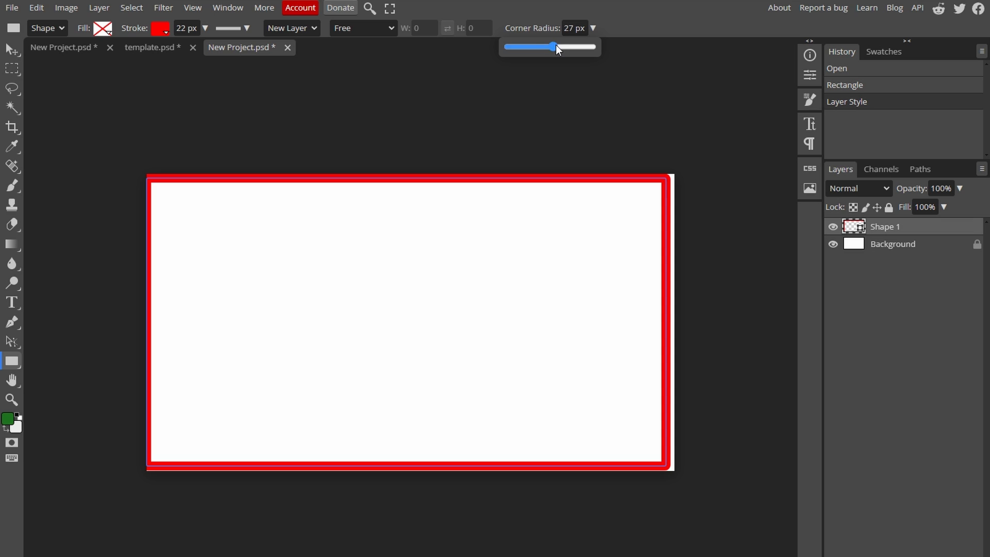
drag(554, 47, 548, 46)
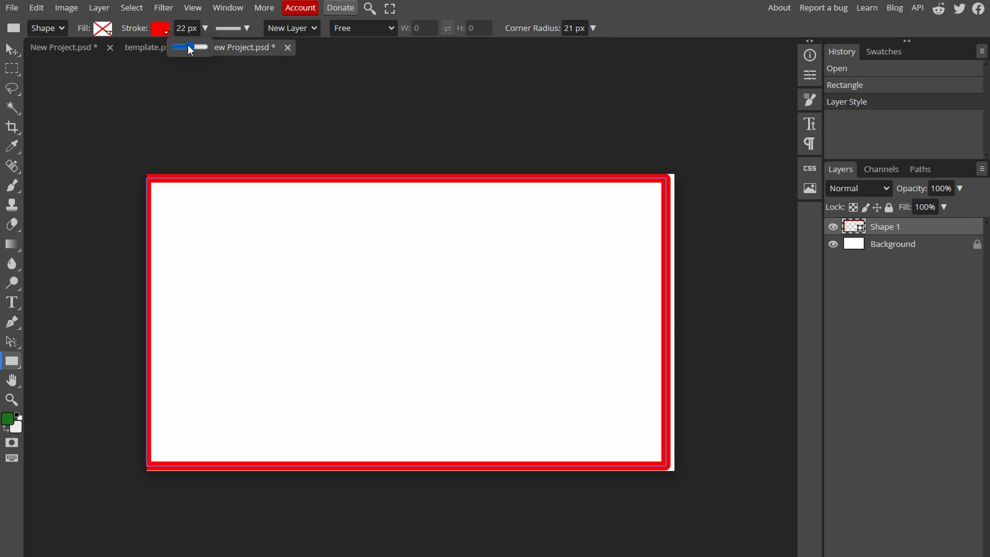
drag(190, 46, 184, 47)
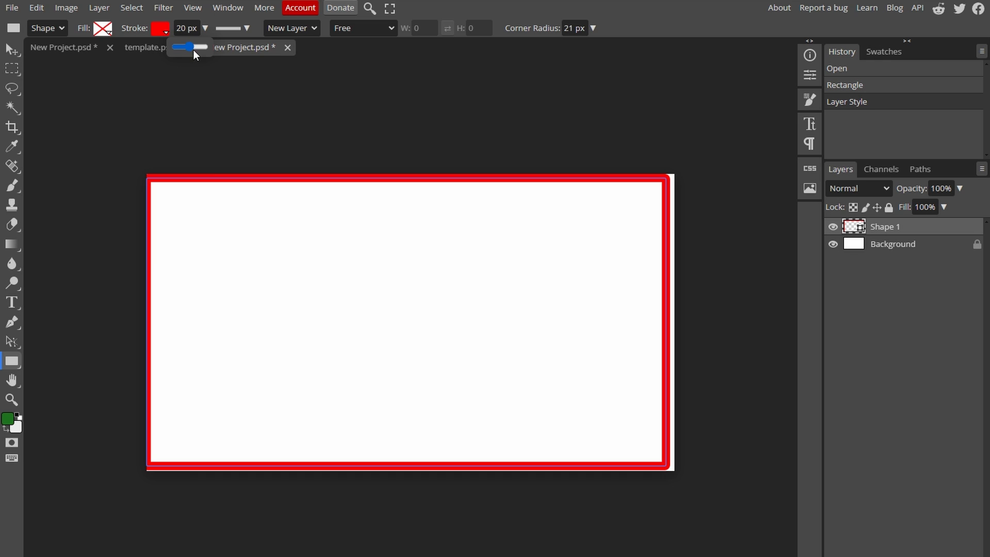
drag(160, 241, 617, 424)
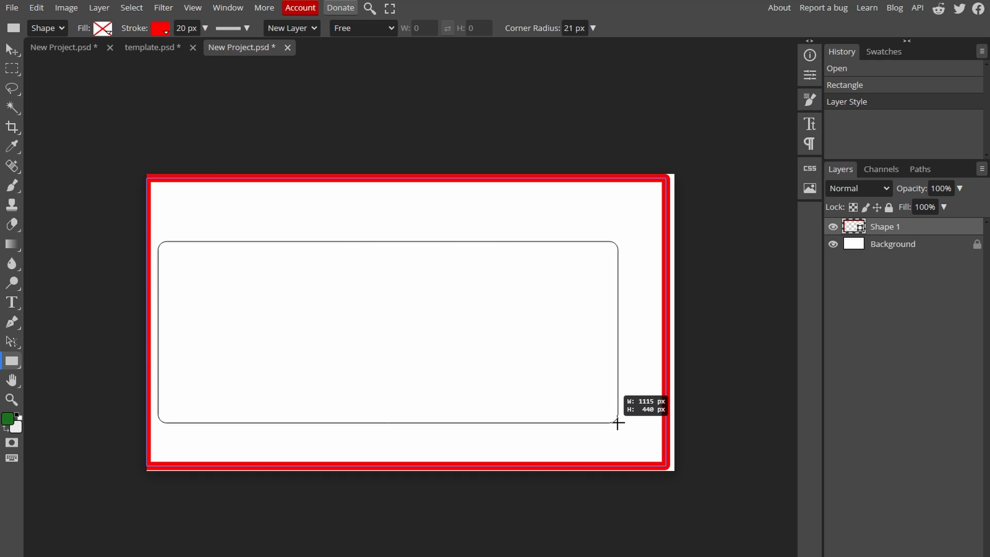